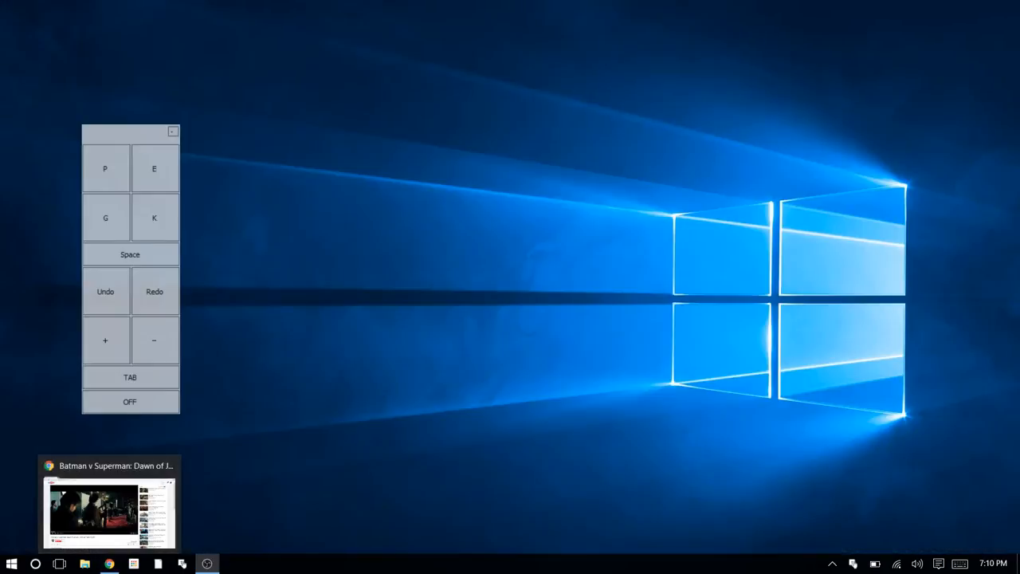
Step: Browse briefly in the web browser, visiting the YouTube home page, then close it
{"action": "left_click", "coordinate": [108, 510]}
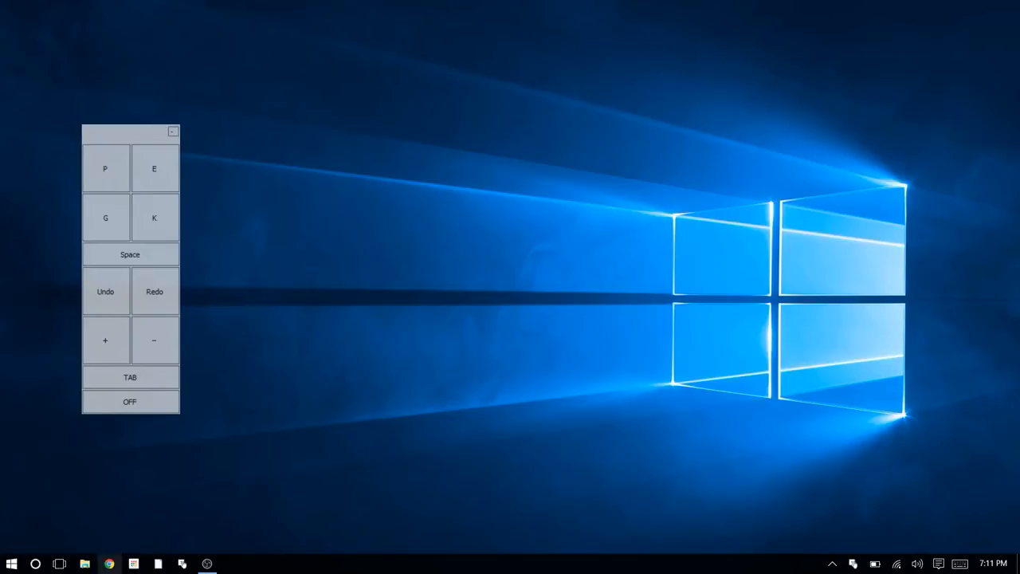
{"action": "left_click", "coordinate": [109, 564]}
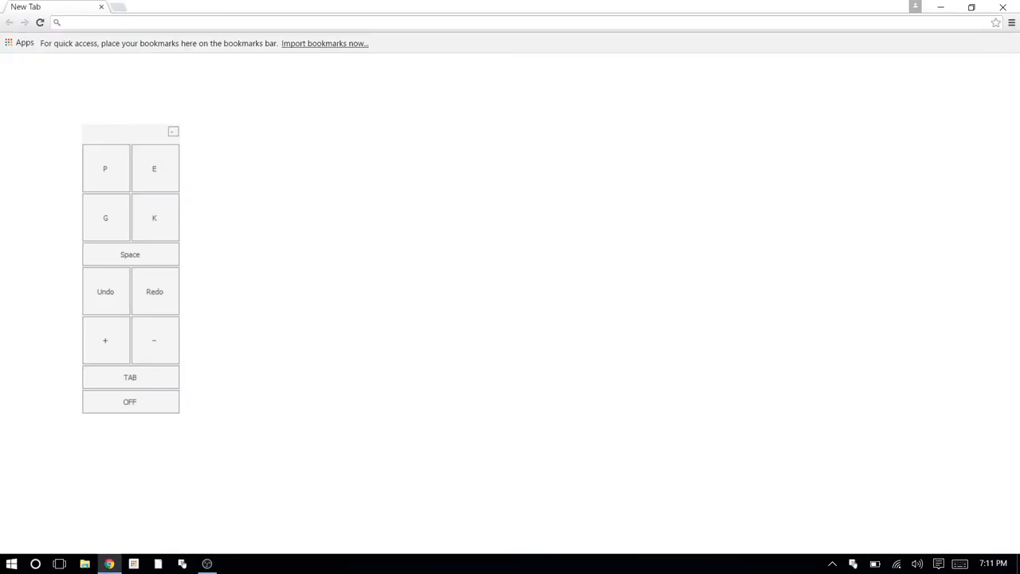
{"action": "left_click", "coordinate": [129, 402]}
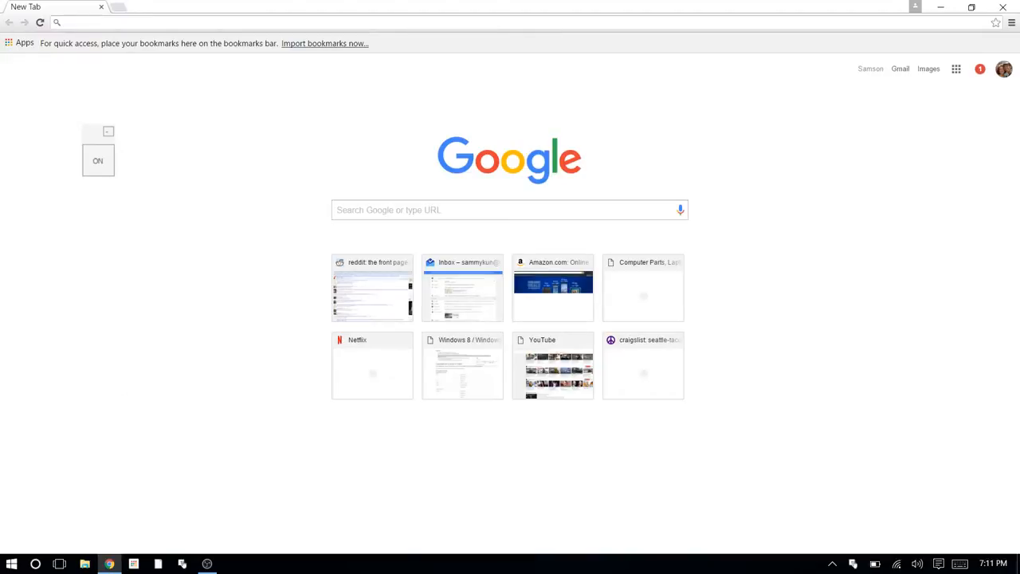
{"action": "left_click", "coordinate": [956, 68]}
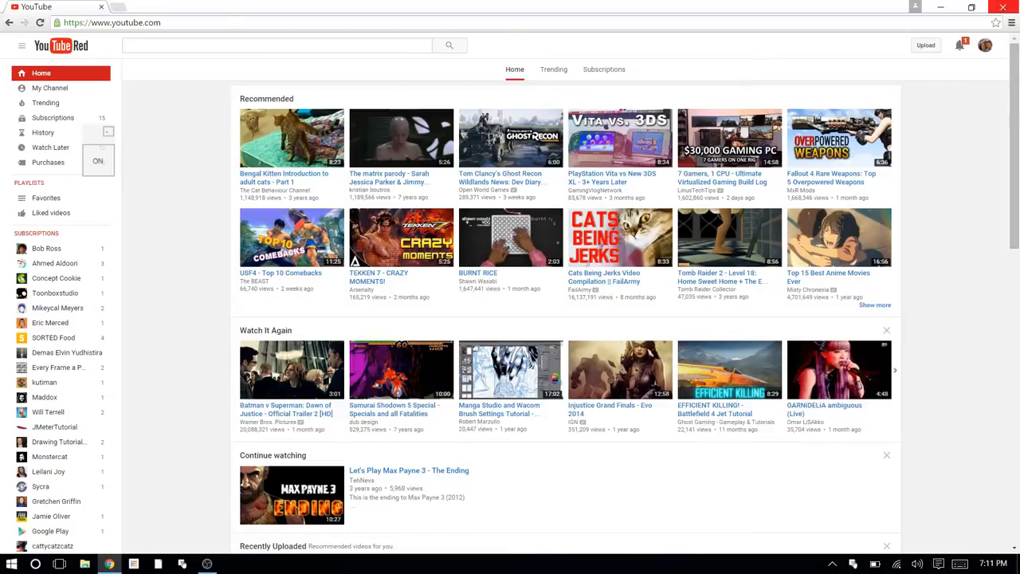
{"action": "mouse_move", "coordinate": [1003, 7]}
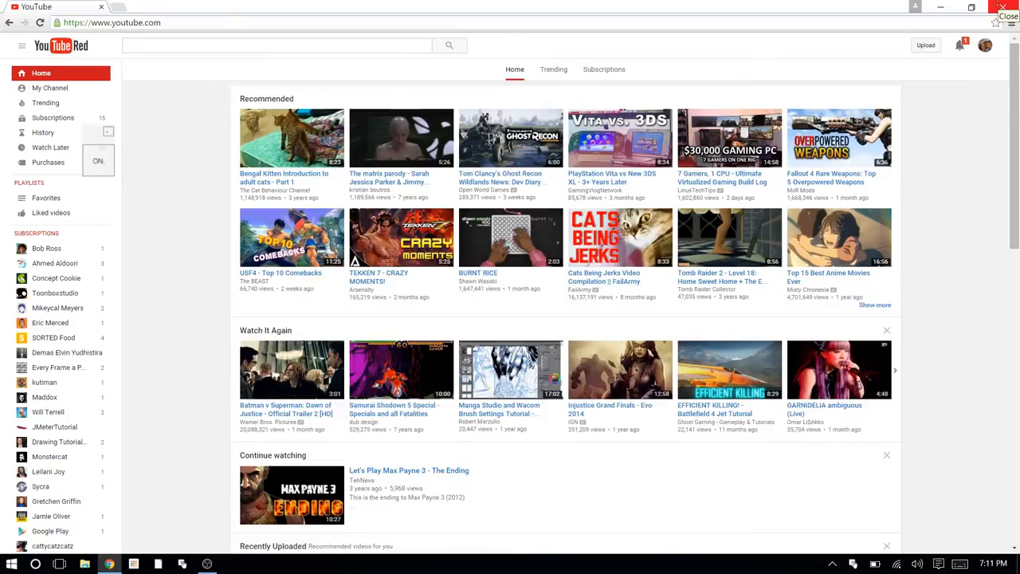
{"action": "left_click", "coordinate": [1007, 15]}
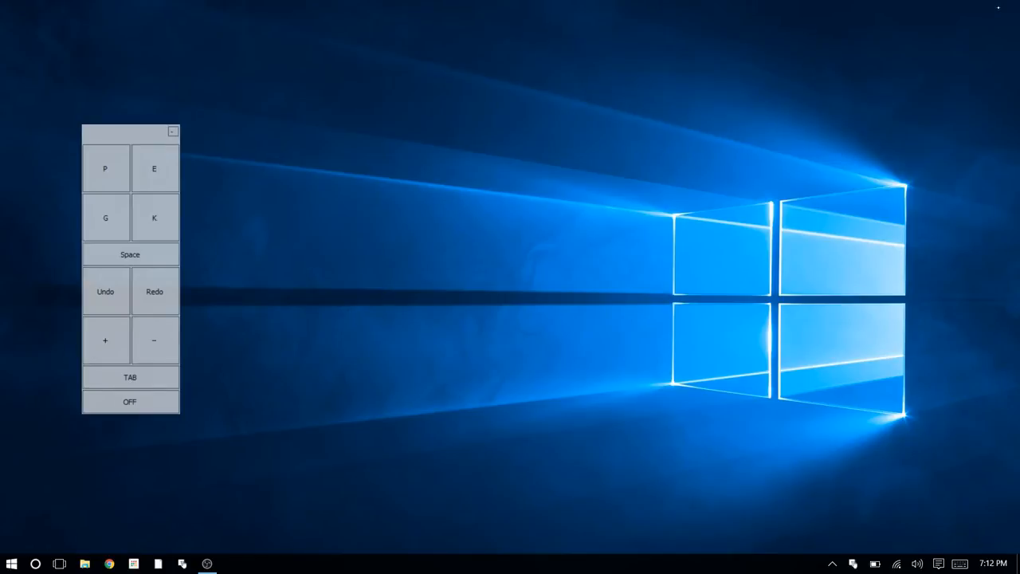
Step: Launch ArtRage 4, run the update check, dismiss its result and choose an oil brush preset
{"action": "left_click", "coordinate": [12, 564]}
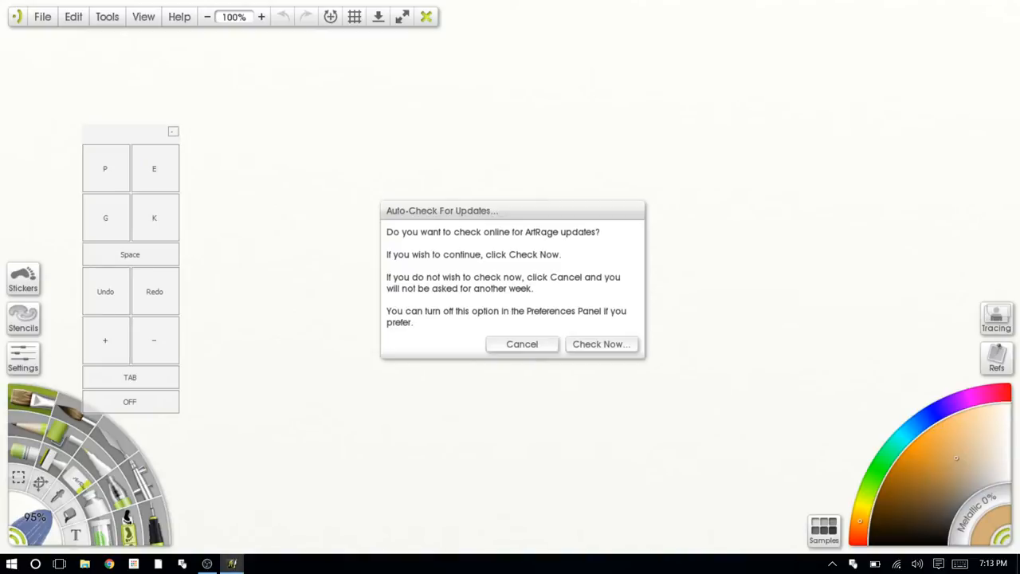
{"action": "left_click", "coordinate": [601, 344]}
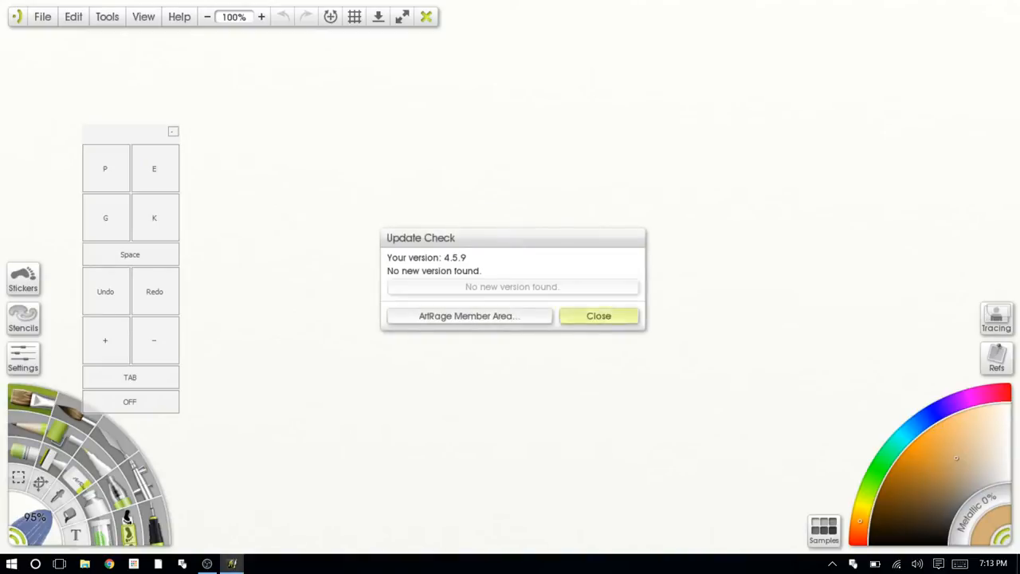
{"action": "left_click", "coordinate": [599, 316]}
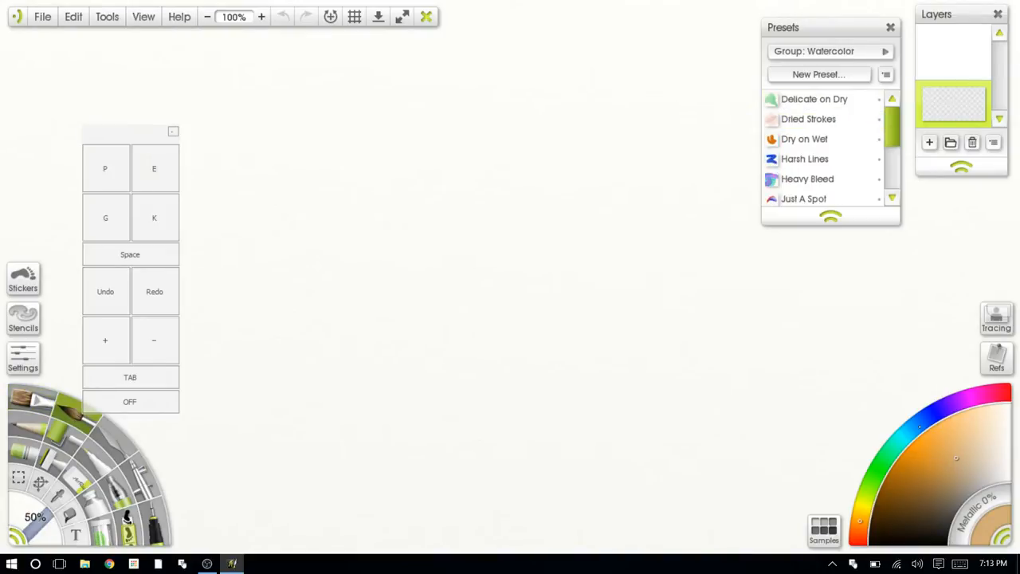
{"action": "left_click", "coordinate": [931, 456]}
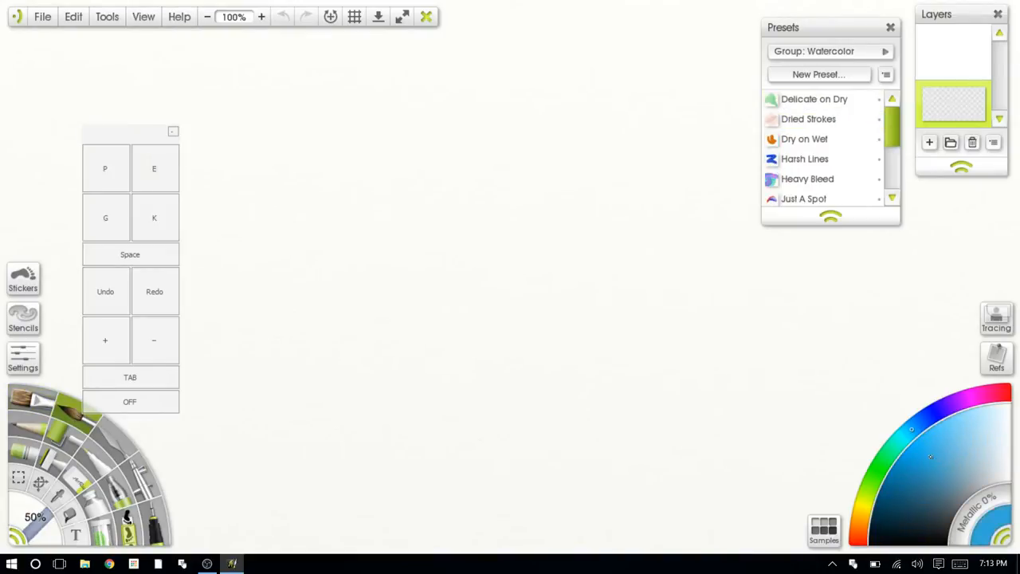
Step: Paint broad blue oil-brush strokes across the centre and lower left of the canvas
{"action": "left_click_drag", "start_coordinate": [319, 271], "coordinate": [558, 104]}
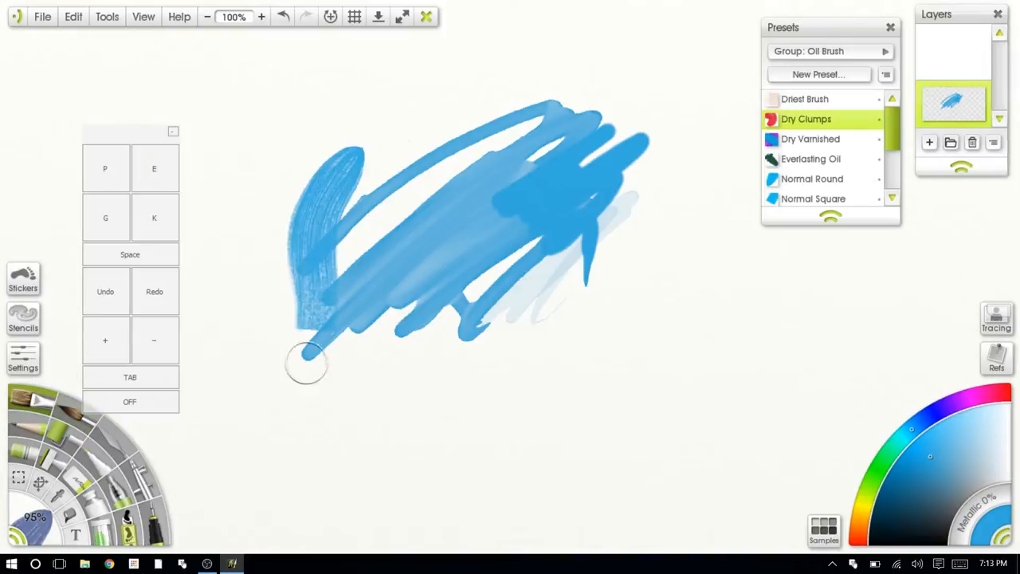
{"action": "left_click_drag", "start_coordinate": [306, 364], "coordinate": [602, 242]}
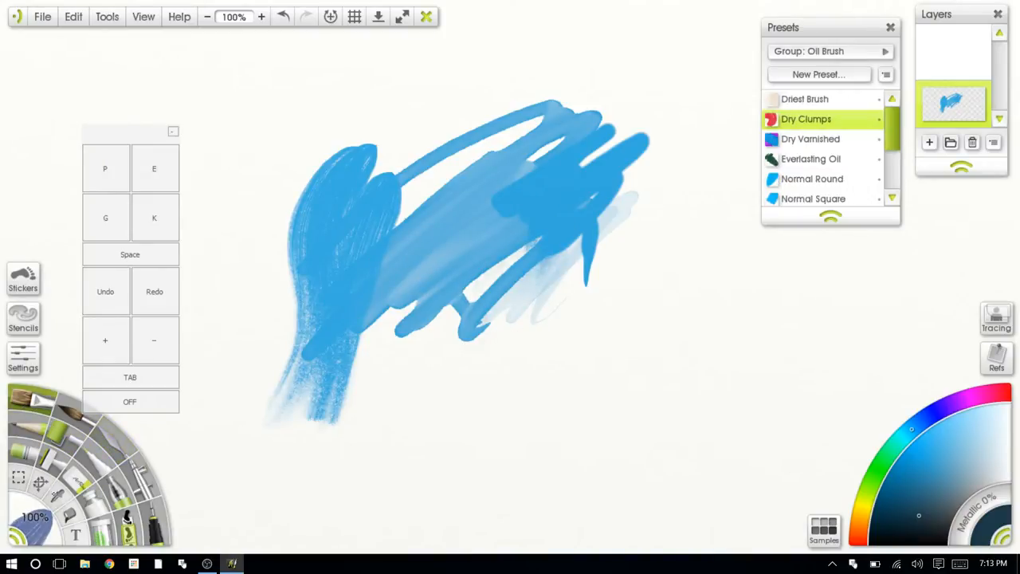
{"action": "scroll", "scroll_direction": "down", "scroll_amount": 3}
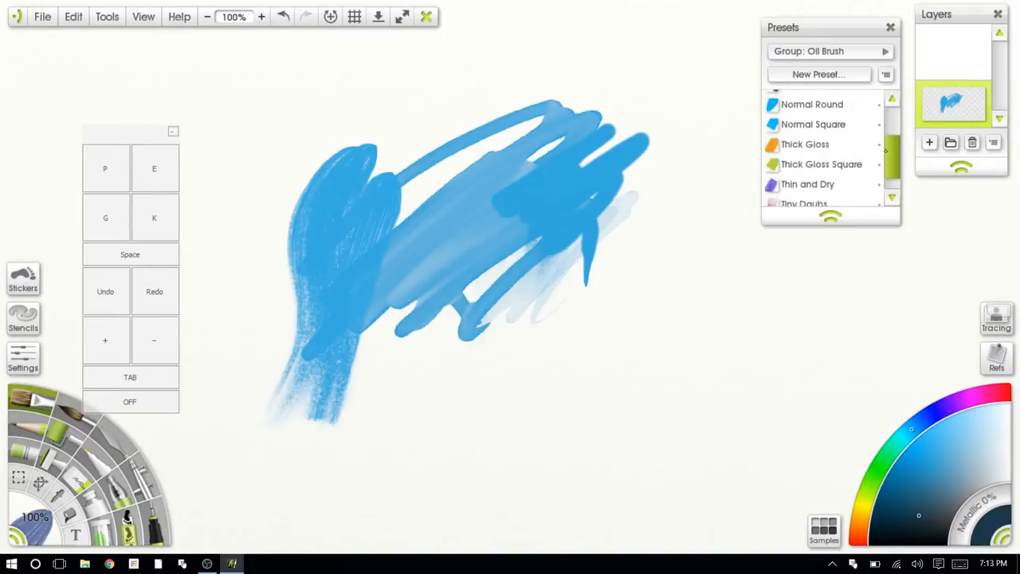
Step: Paint dark and orange strokes over the blue with the Normal Square oil brush
{"action": "left_click", "coordinate": [813, 124]}
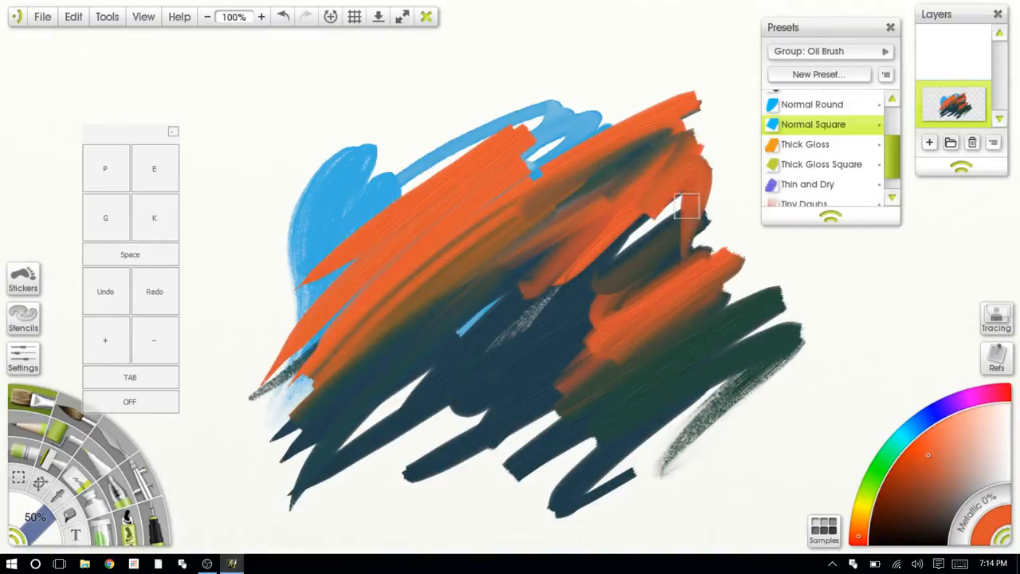
{"action": "left_click_drag", "start_coordinate": [687, 206], "coordinate": [781, 294]}
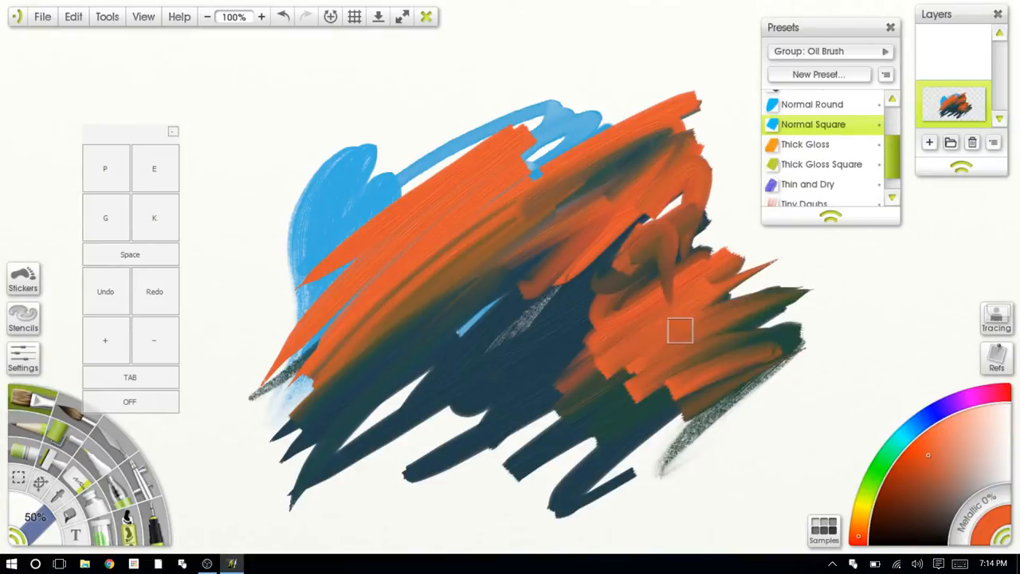
{"action": "left_click_drag", "start_coordinate": [679, 330], "coordinate": [555, 406]}
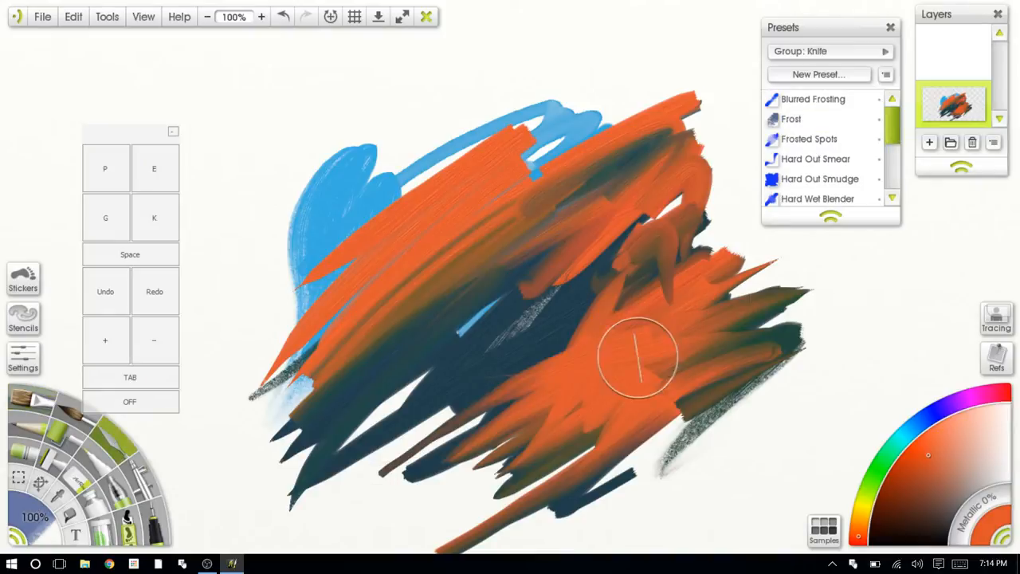
Step: Smear the orange paint into the dark strokes with the palette knife
{"action": "left_click_drag", "start_coordinate": [638, 358], "coordinate": [637, 279]}
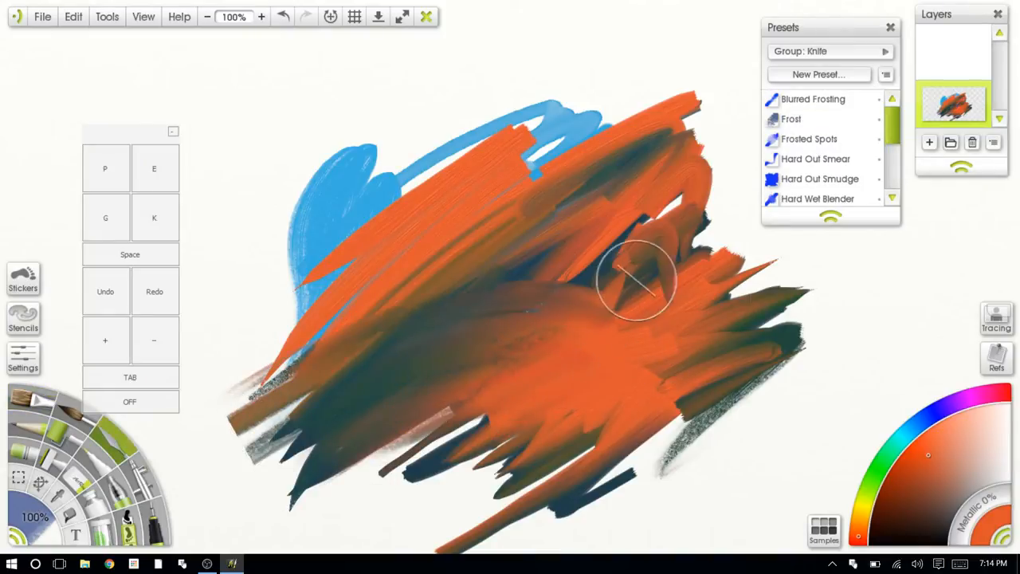
{"action": "left_click_drag", "start_coordinate": [637, 279], "coordinate": [603, 263]}
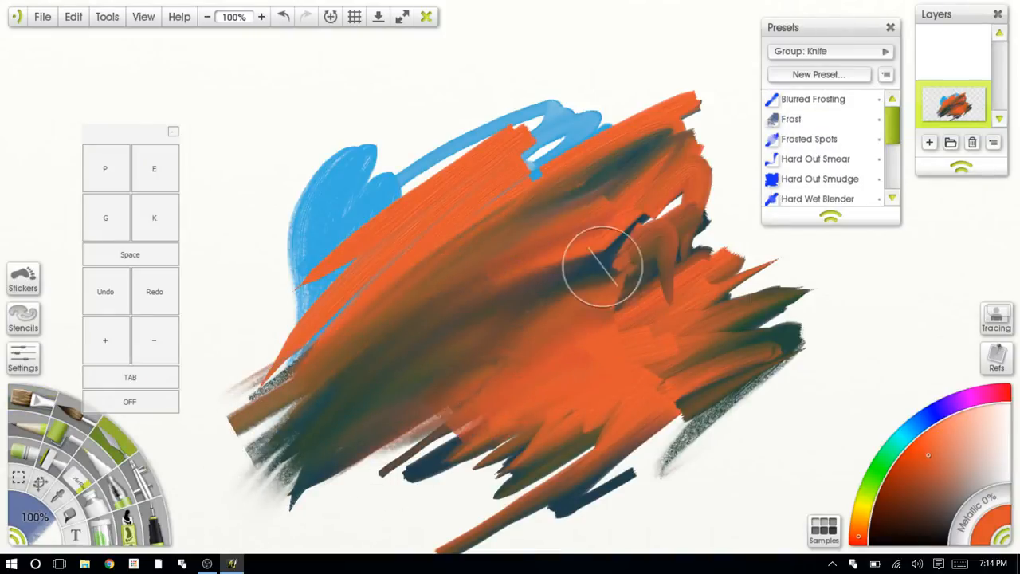
{"action": "left_click_drag", "start_coordinate": [603, 263], "coordinate": [431, 518]}
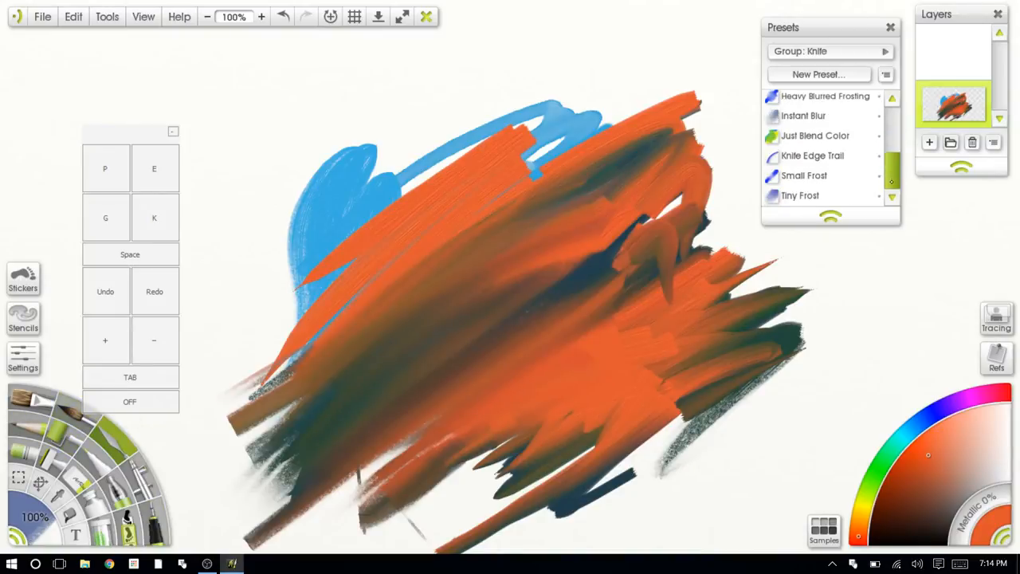
Step: Switch to the Paint Roller and roll wide green strokes across the canvas
{"action": "left_click", "coordinate": [813, 156]}
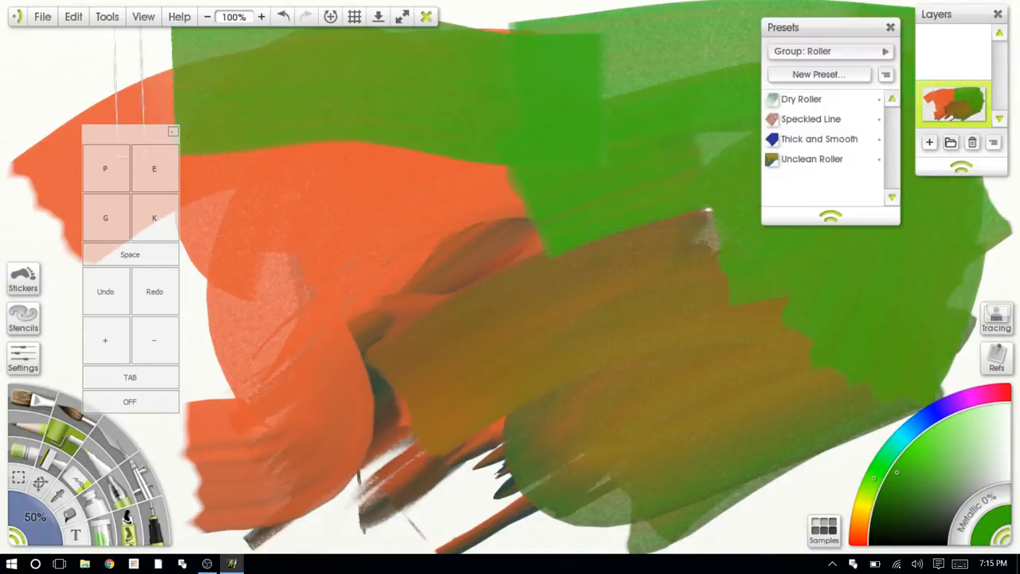
Step: Close ArtRage 4, discarding the painting without saving
{"action": "left_click", "coordinate": [890, 27]}
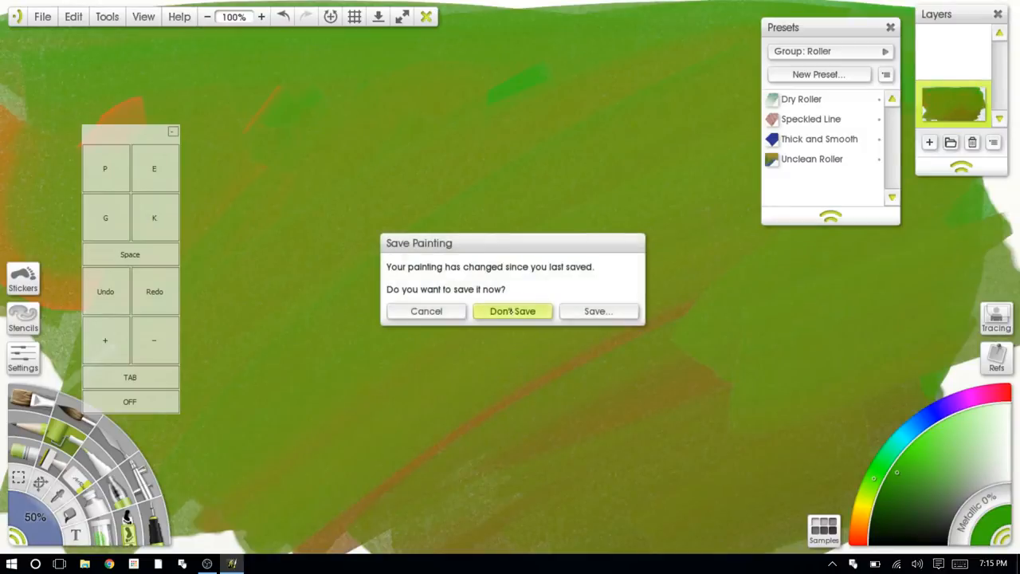
{"action": "left_click", "coordinate": [513, 311]}
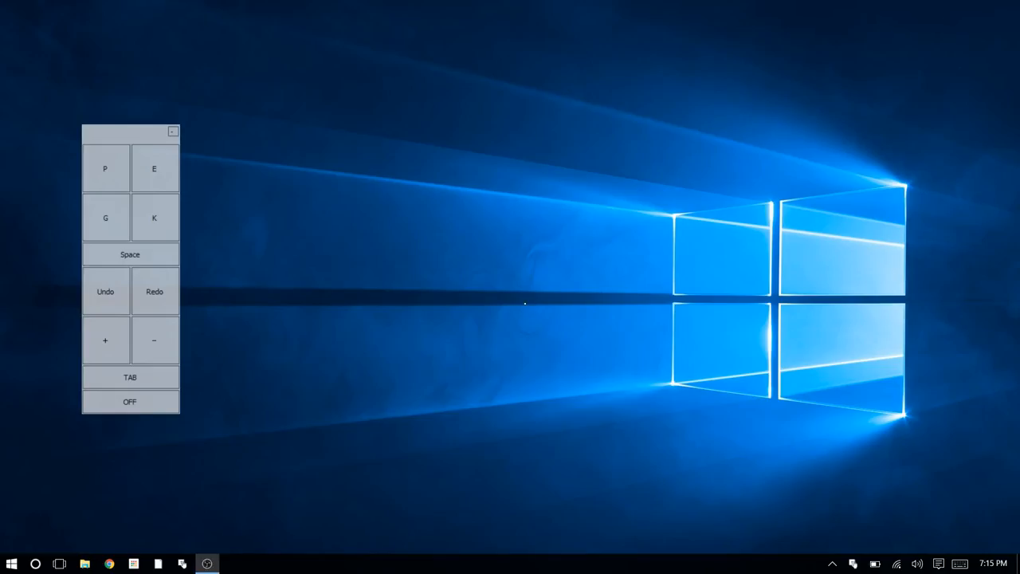
Step: Launch Manga Studio from the Start menu
{"action": "left_click", "coordinate": [11, 565]}
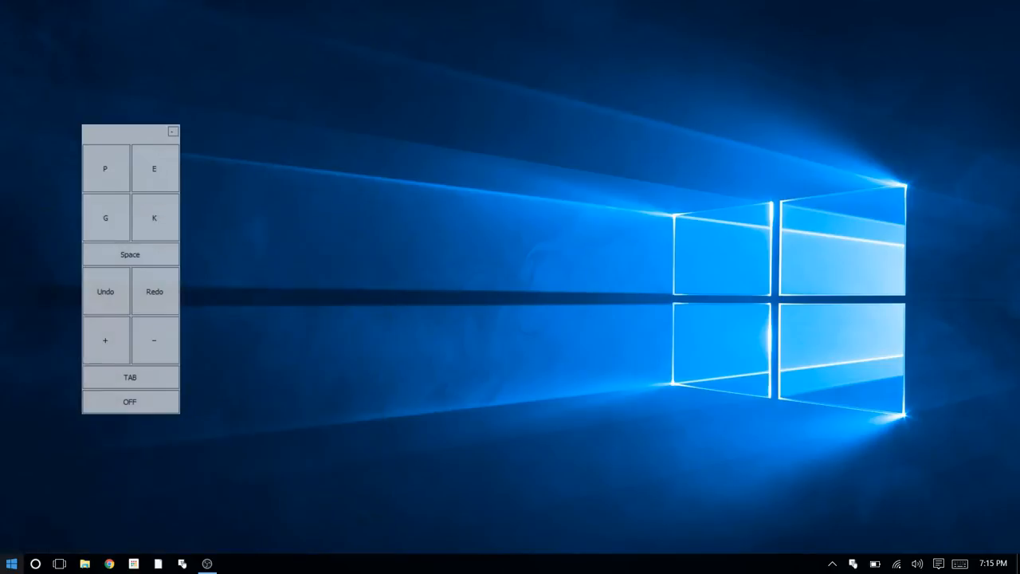
{"action": "left_click", "coordinate": [208, 565]}
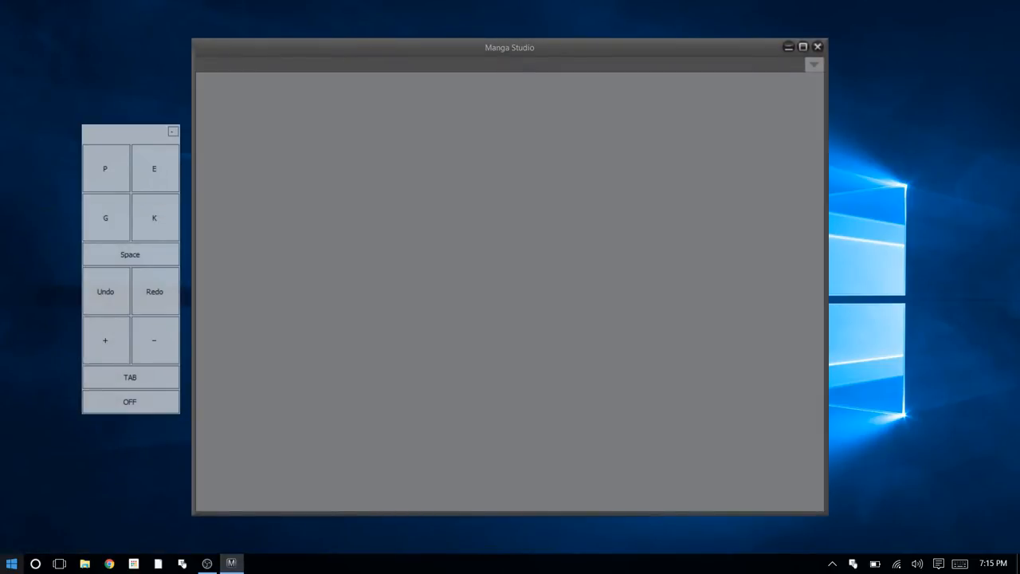
Step: Wait for Manga Studio 5 to load, then show its File menu
{"action": "left_click", "coordinate": [803, 47]}
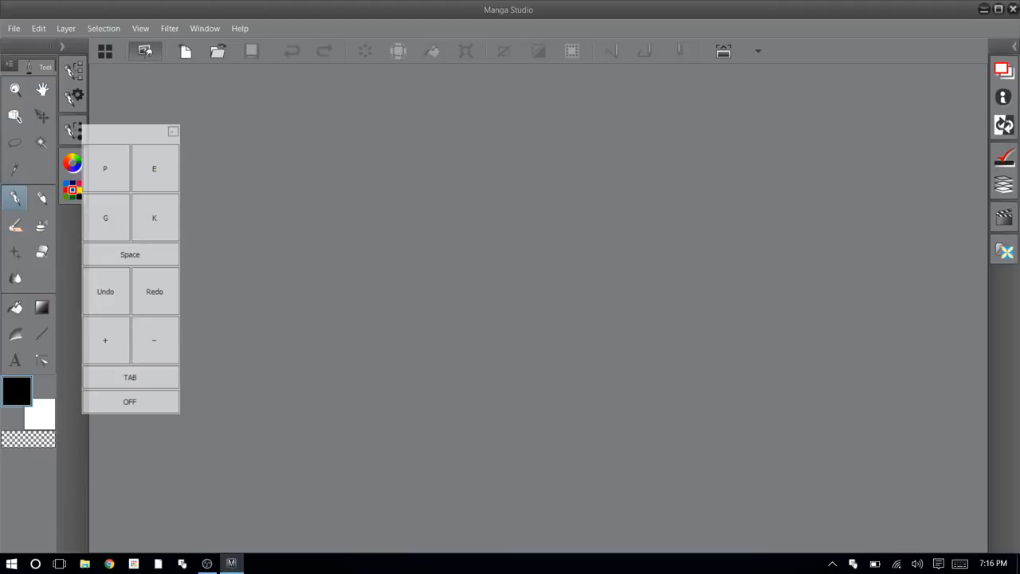
{"action": "left_click", "coordinate": [13, 29]}
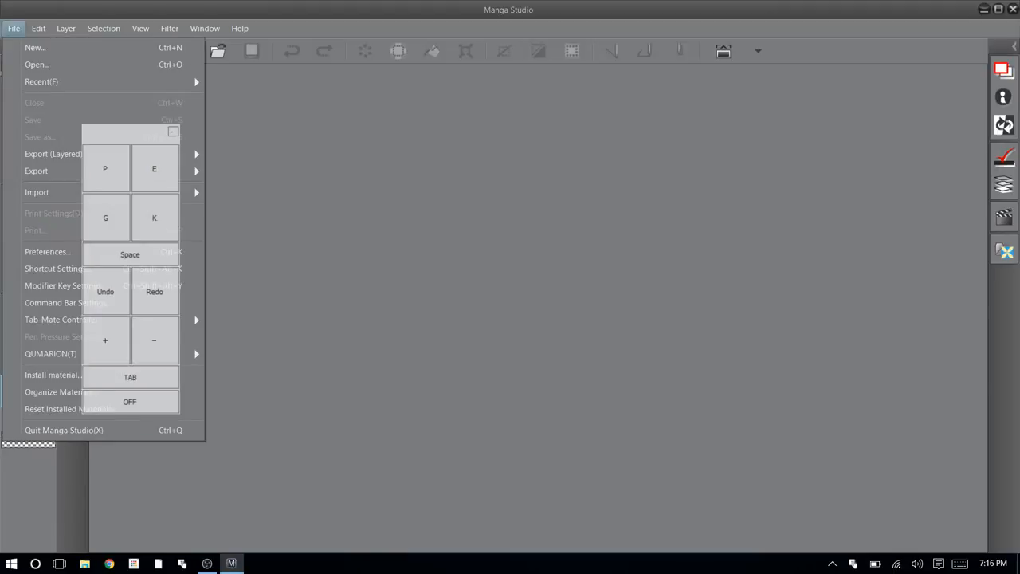
Step: Open the DnD character drawing file
{"action": "left_click", "coordinate": [41, 81]}
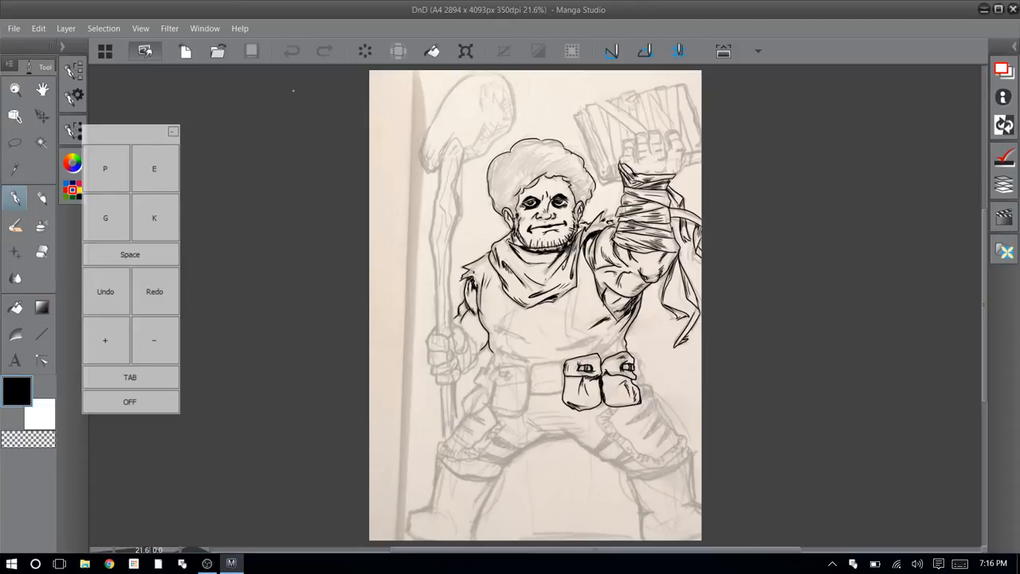
{"action": "left_click", "coordinate": [181, 564]}
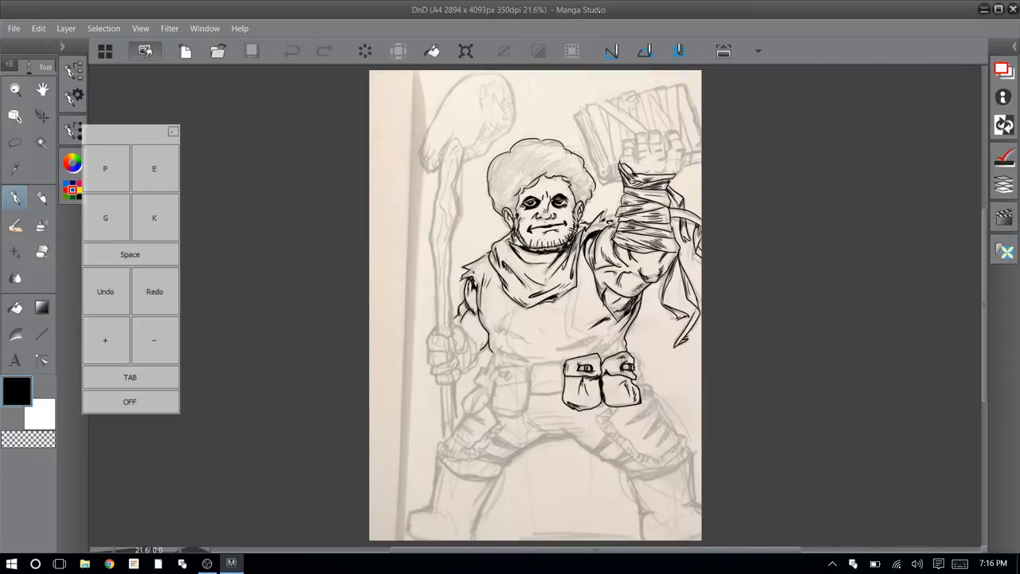
Step: Move the floating shortcut keypad aside so it clears the drawing
{"action": "left_click_drag", "start_coordinate": [131, 131], "coordinate": [128, 185]}
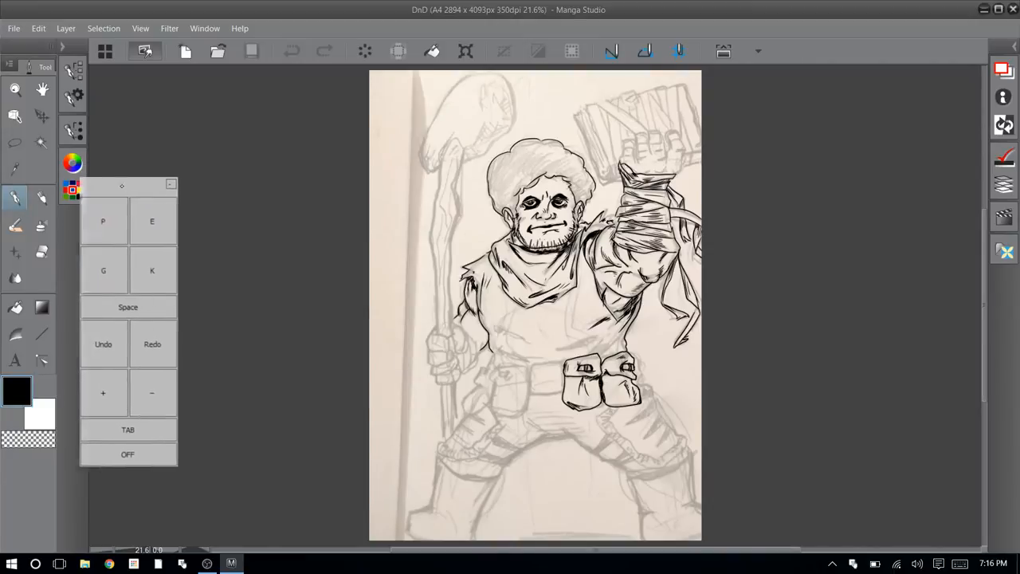
{"action": "left_click_drag", "start_coordinate": [121, 185], "coordinate": [197, 158]}
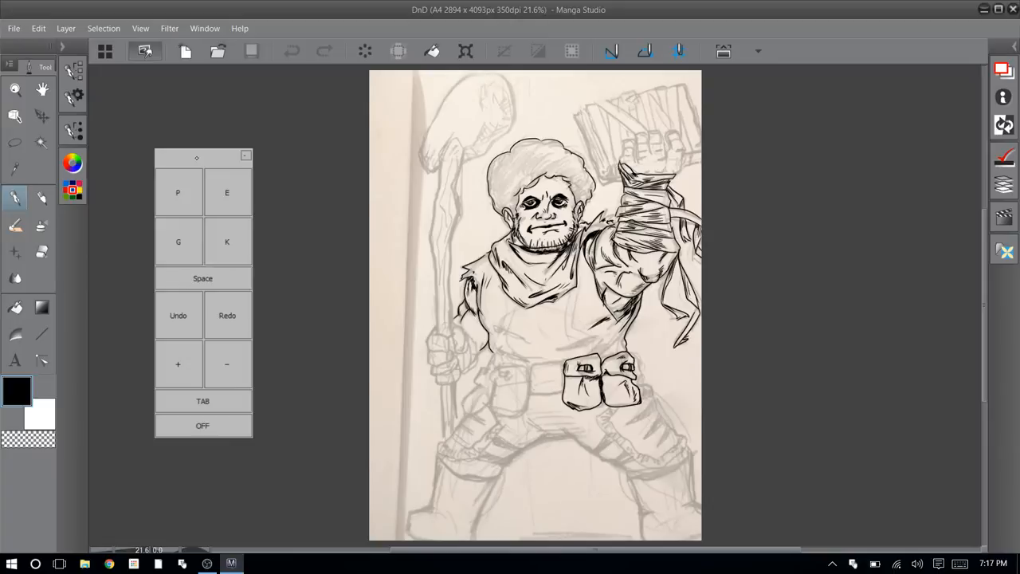
{"action": "left_click_drag", "start_coordinate": [198, 158], "coordinate": [160, 150]}
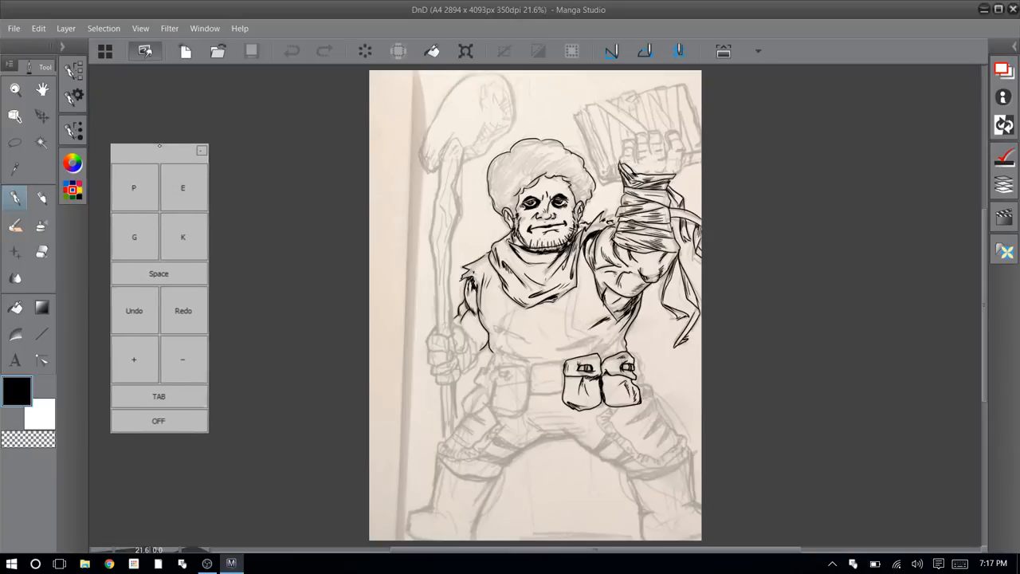
{"action": "left_click_drag", "start_coordinate": [160, 149], "coordinate": [112, 209]}
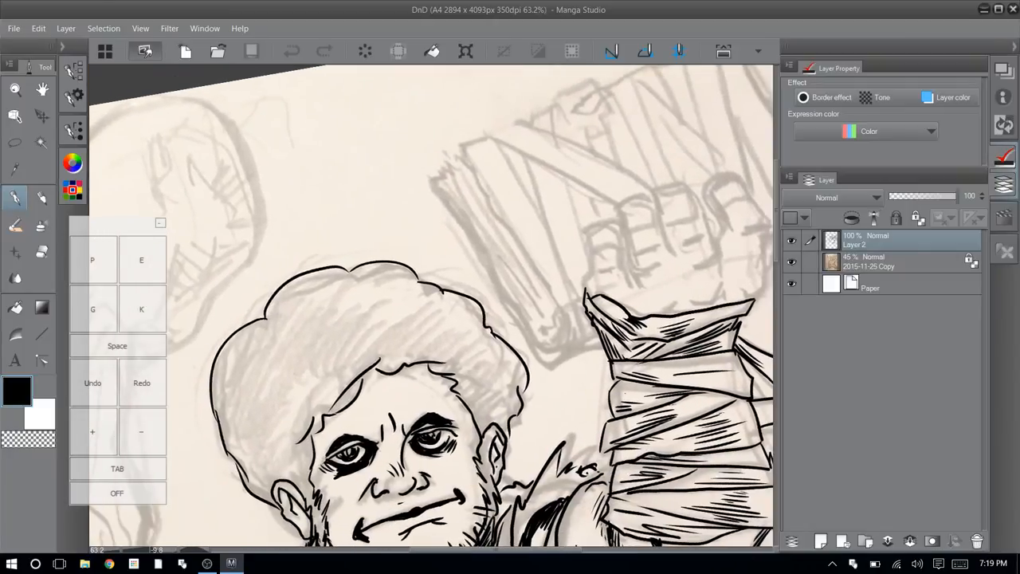
Step: Hide the layer palettes on the right to widen the canvas for inking the book
{"action": "left_click", "coordinate": [868, 261]}
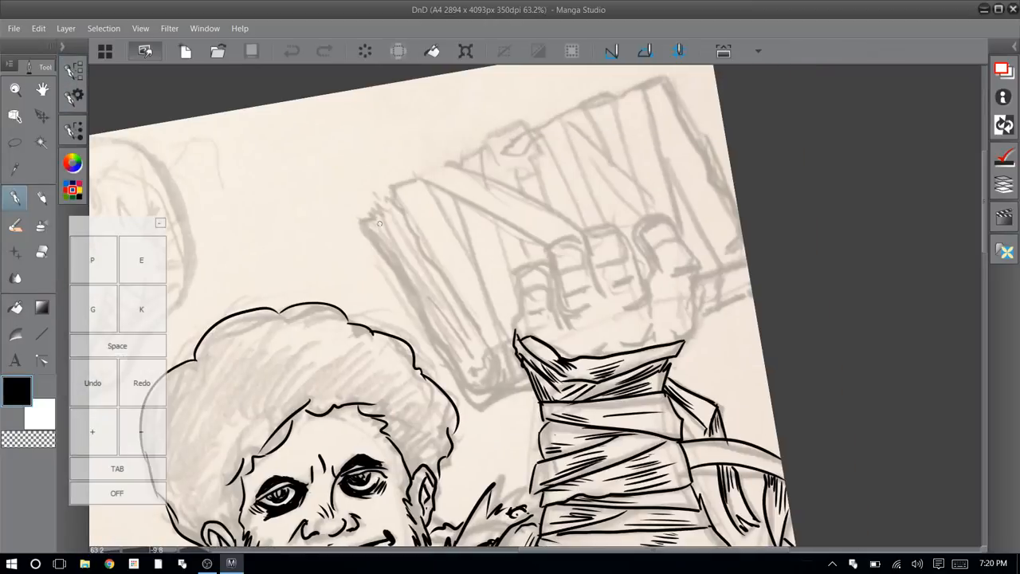
{"action": "mouse_move", "coordinate": [360, 226]}
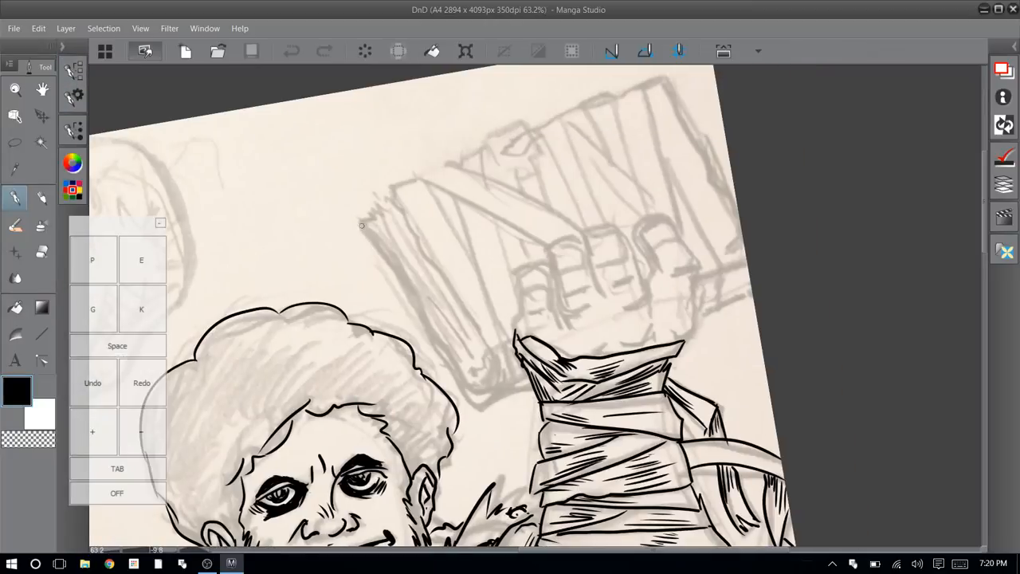
Step: Ink the book's top edge, outline, spine and page edges over the pencils
{"action": "left_click_drag", "start_coordinate": [360, 226], "coordinate": [482, 402]}
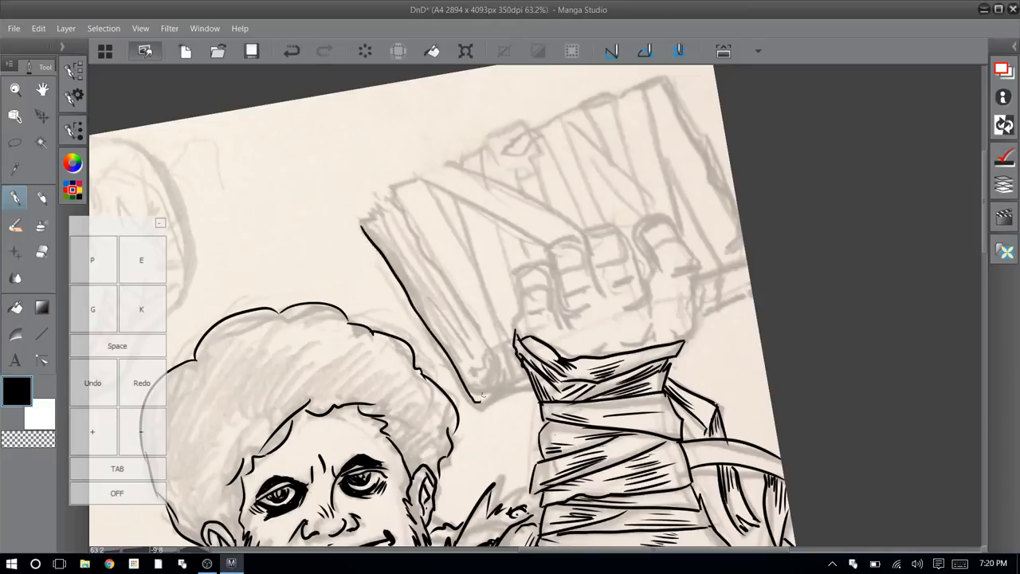
{"action": "left_click_drag", "start_coordinate": [474, 398], "coordinate": [523, 387]}
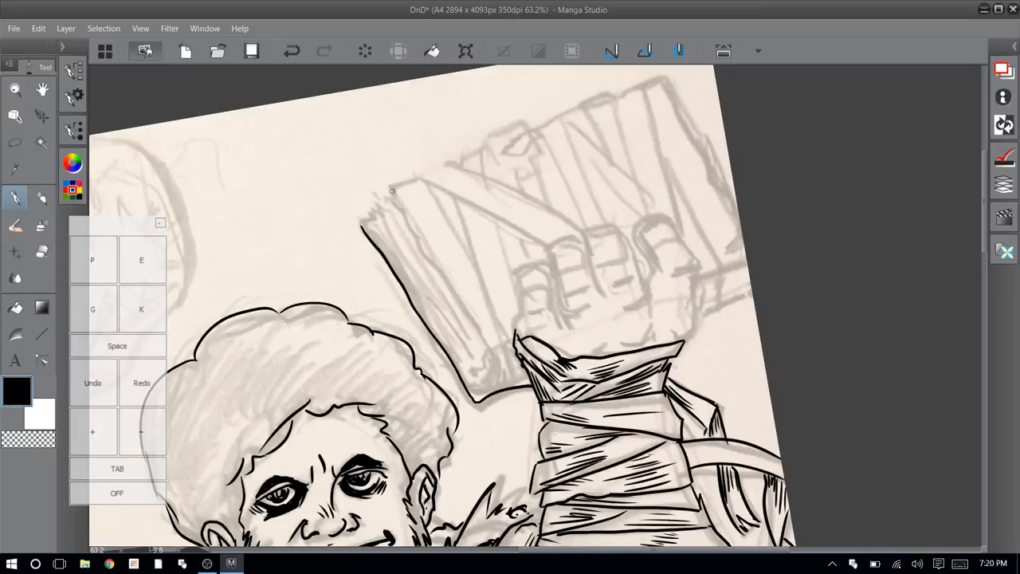
{"action": "left_click_drag", "start_coordinate": [392, 195], "coordinate": [489, 366]}
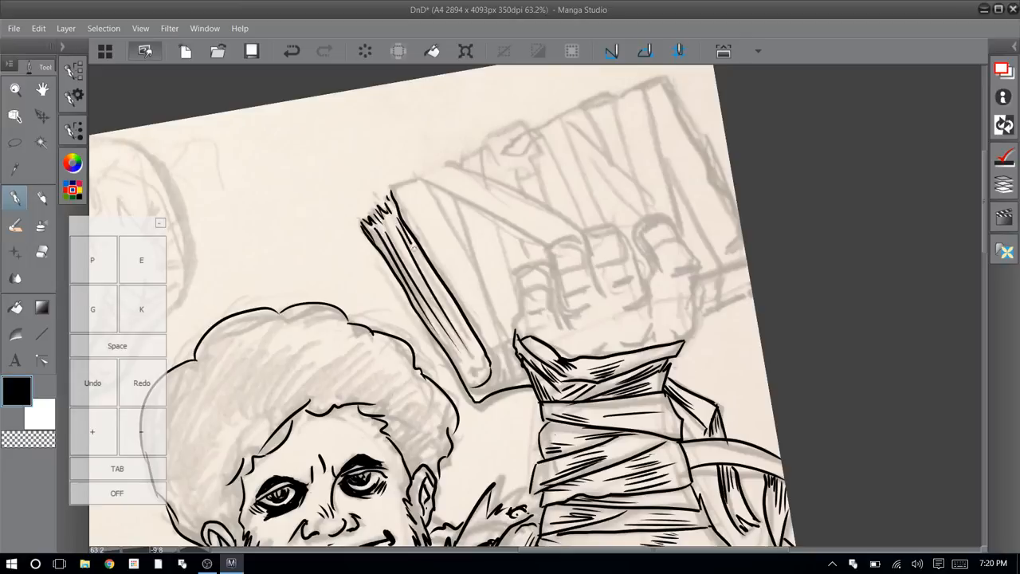
{"action": "left_click_drag", "start_coordinate": [411, 241], "coordinate": [470, 363]}
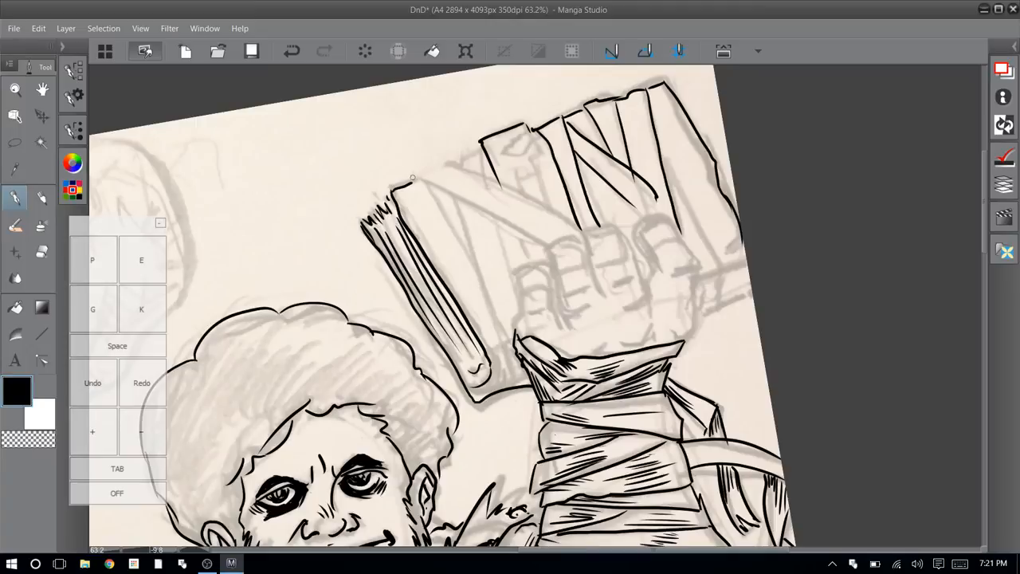
Step: Ink bold strokes of the N letterform on the book cover
{"action": "left_click_drag", "start_coordinate": [411, 175], "coordinate": [570, 226]}
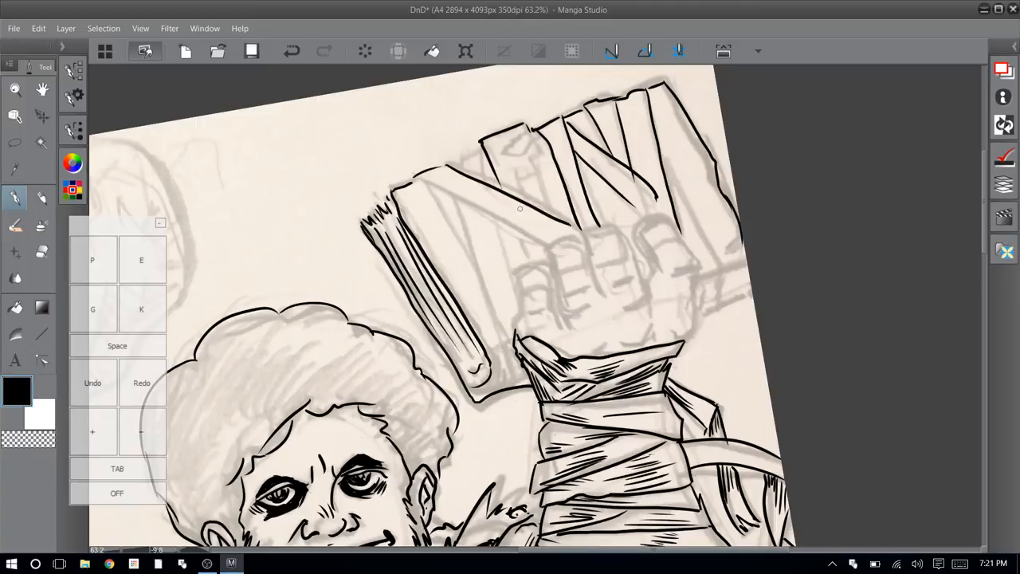
{"action": "left_click_drag", "start_coordinate": [417, 184], "coordinate": [534, 233]}
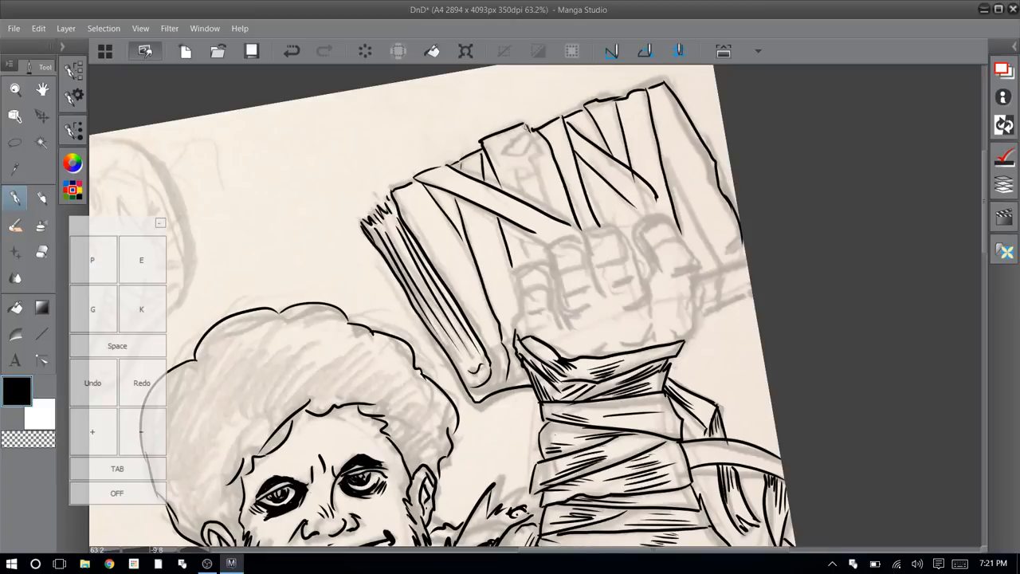
{"action": "mouse_move", "coordinate": [511, 147]}
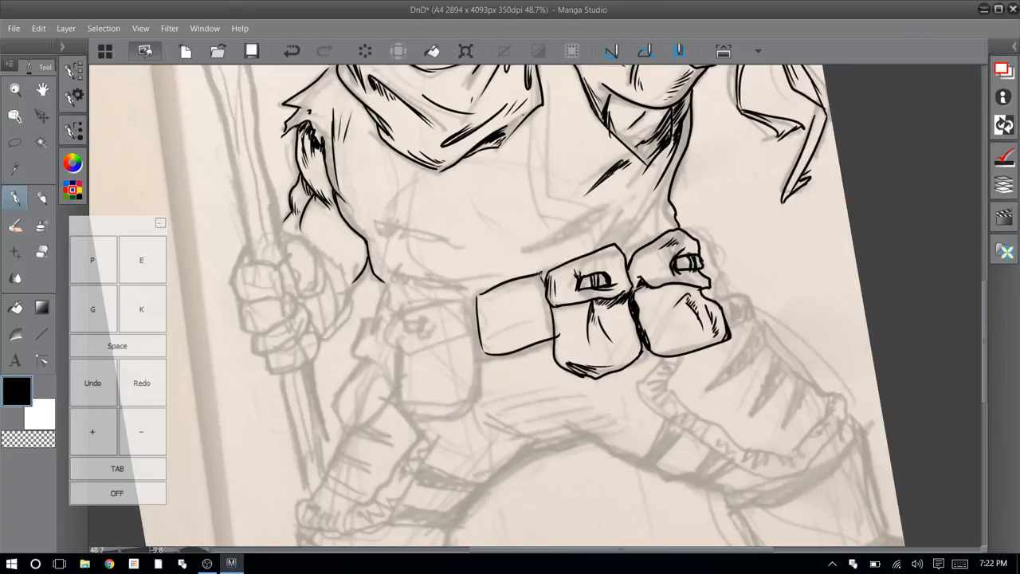
{"action": "mouse_move", "coordinate": [542, 271]}
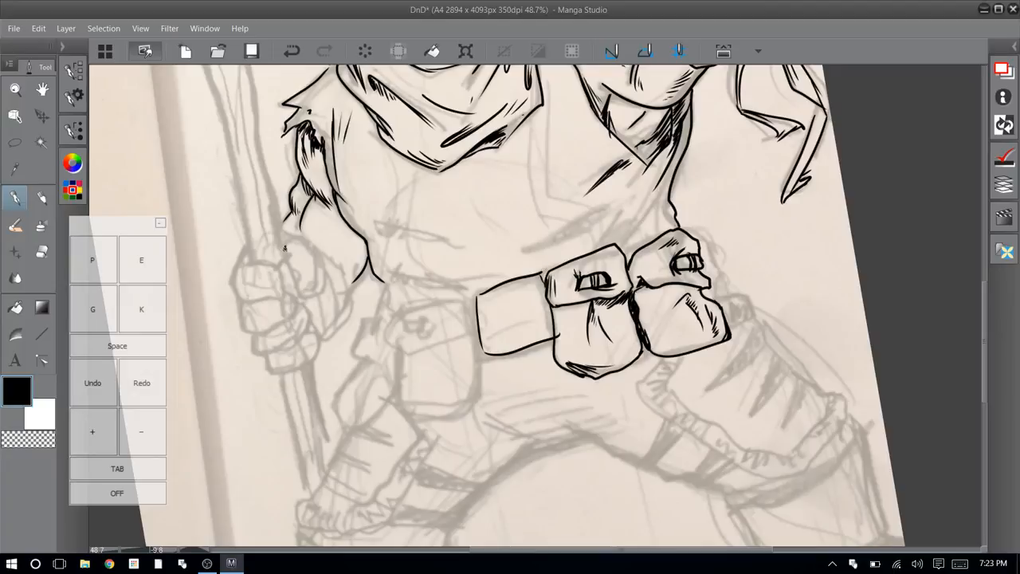
Step: Ink the finger outlines of the hand gripping the staff and a line beside it
{"action": "left_click_drag", "start_coordinate": [287, 240], "coordinate": [306, 287]}
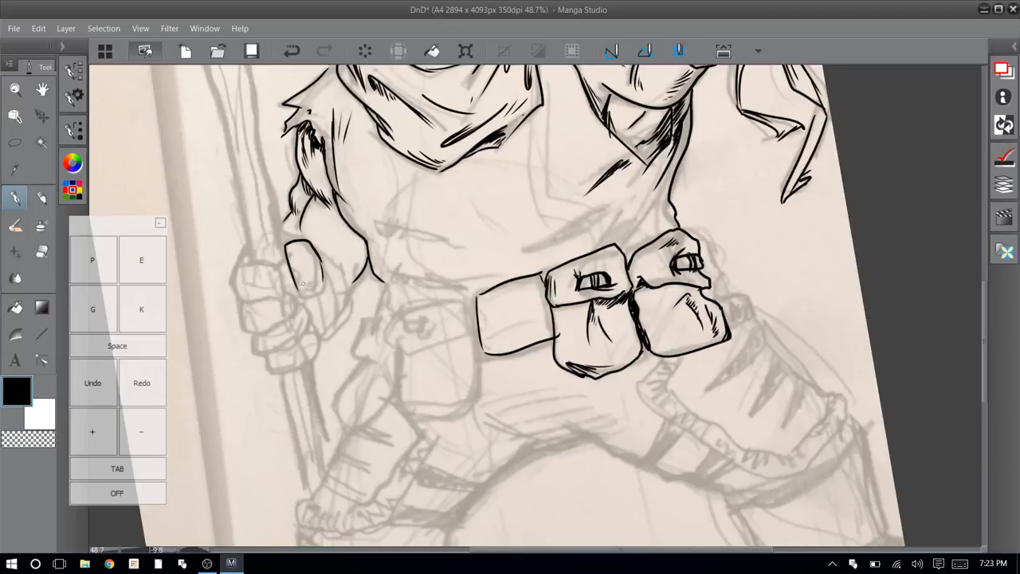
{"action": "left_click_drag", "start_coordinate": [303, 263], "coordinate": [306, 295]}
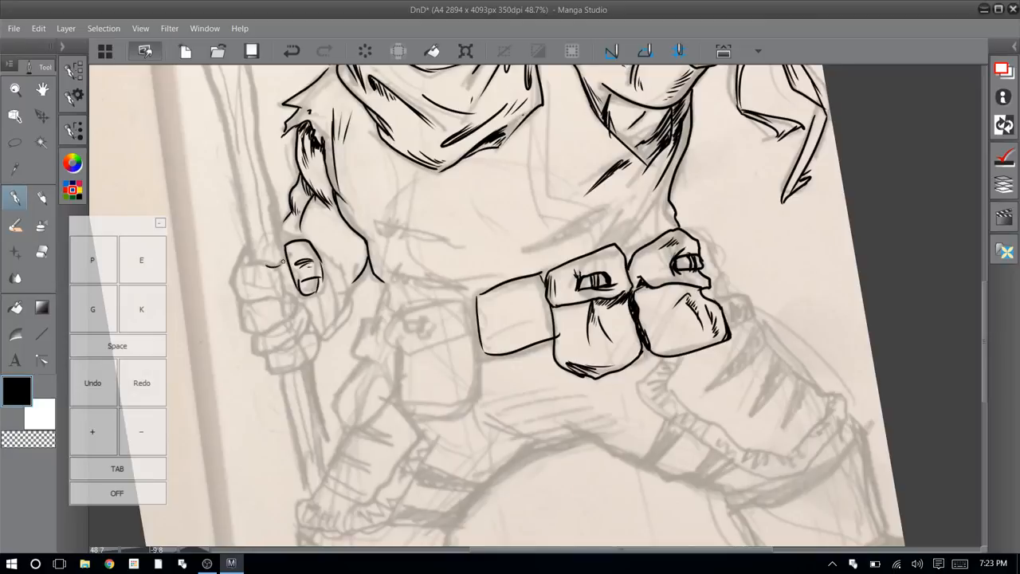
{"action": "left_click_drag", "start_coordinate": [287, 264], "coordinate": [231, 262]}
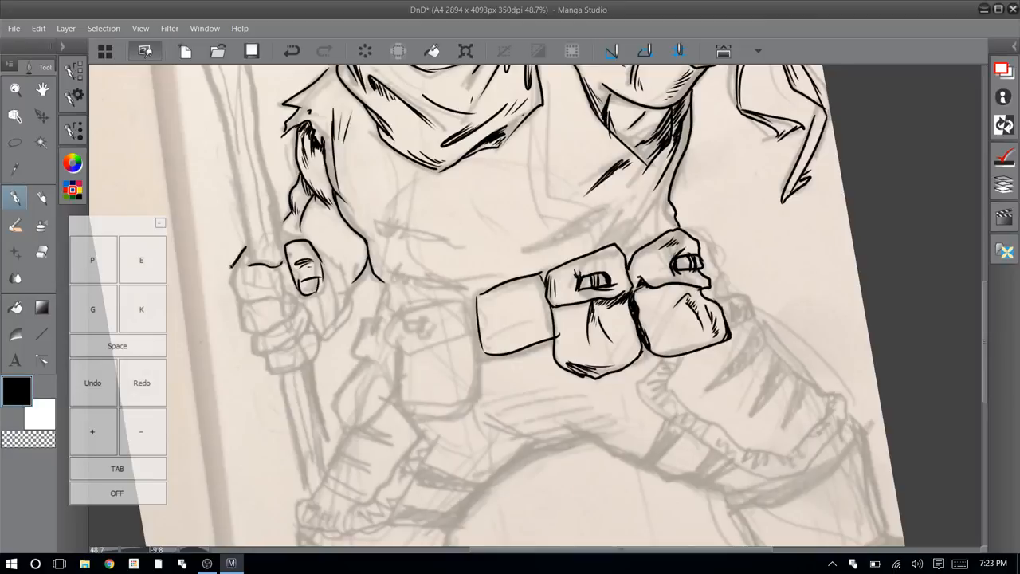